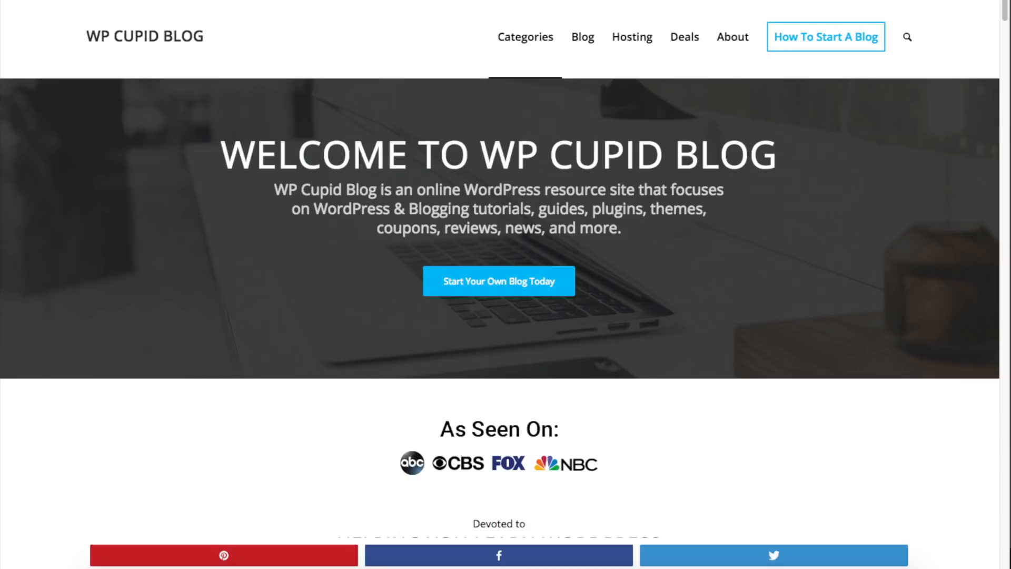
Step: Follow WP Cupid Blog's Start Your Own Blog Today link to the Bluehost homepage
click(827, 36)
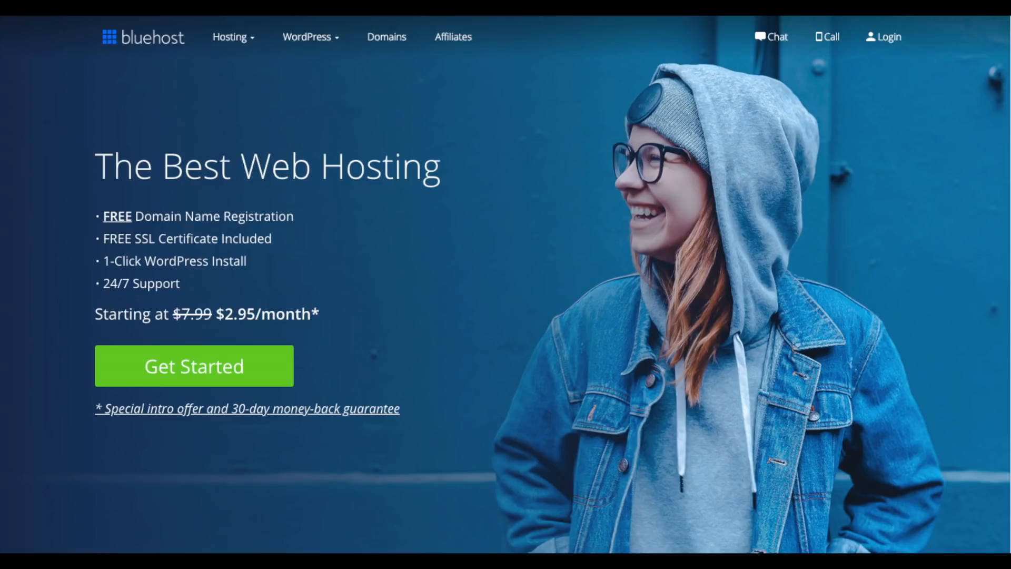
Step: Start Bluehost sign-up, choose a hosting plan, and reach the domain page
click(193, 366)
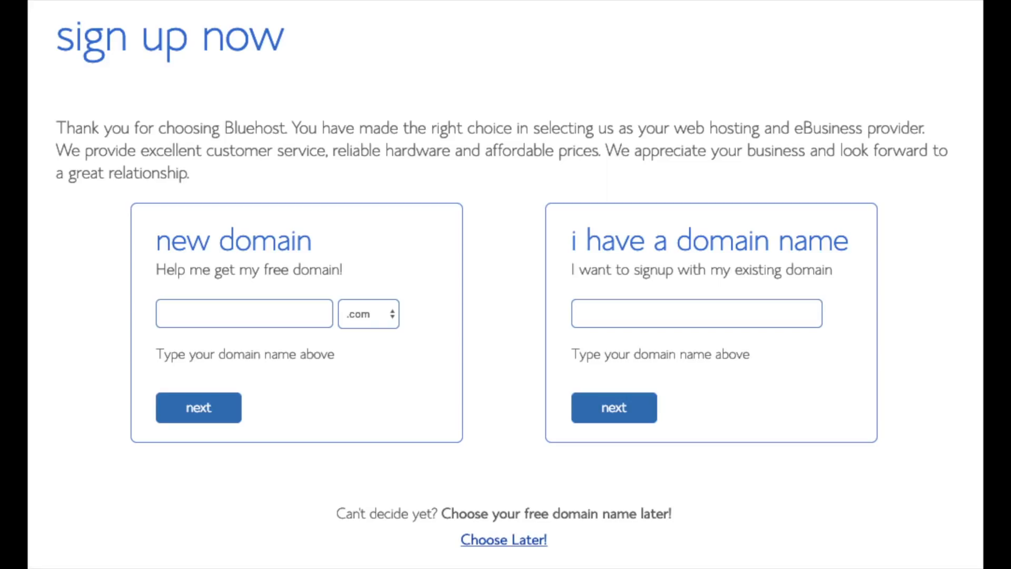
click(367, 313)
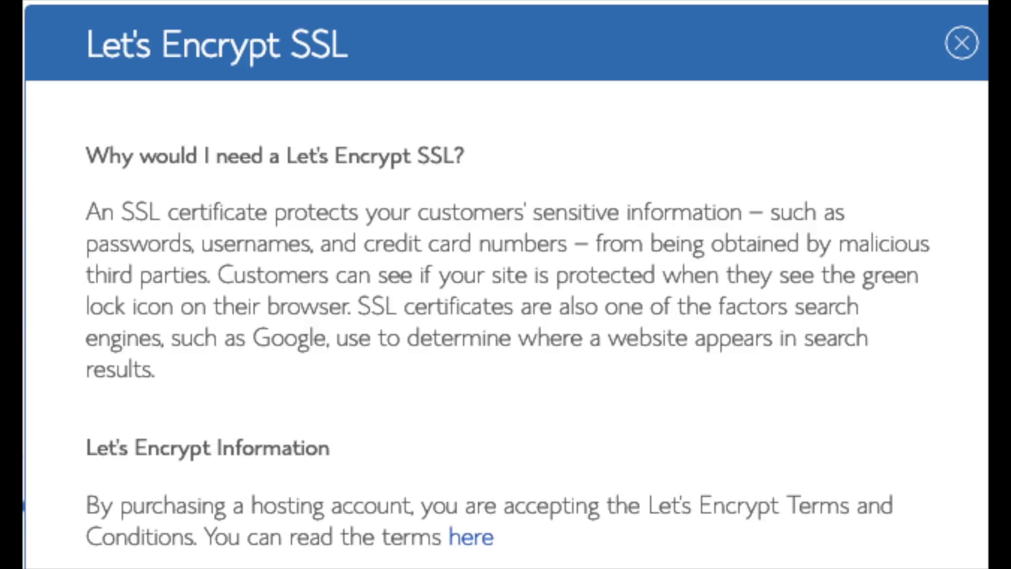
Step: Close the Let's Encrypt SSL details popup to return to package extras
click(960, 43)
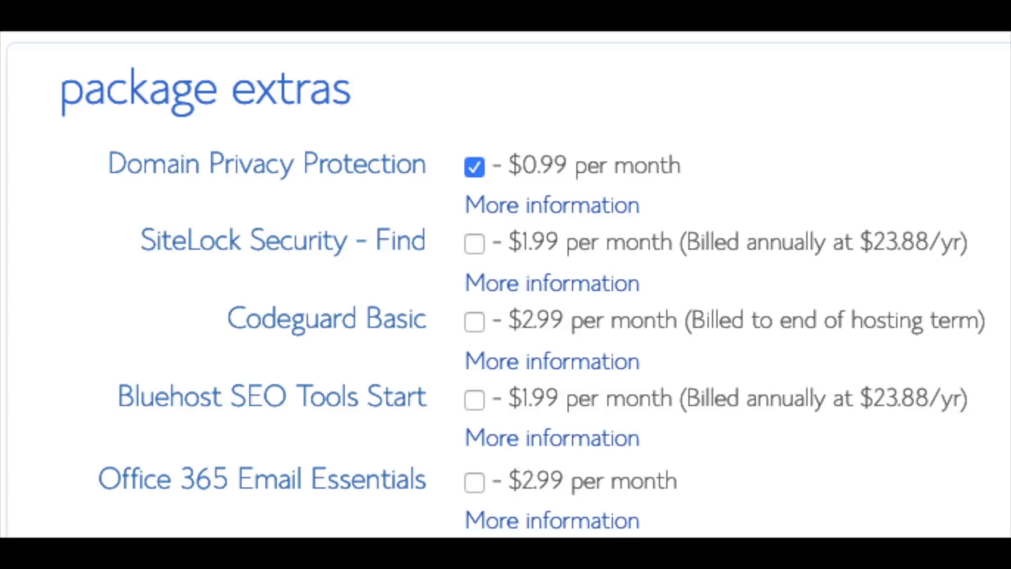
Step: View and close the Codeguard Basic details, then reach the payment information form
click(551, 205)
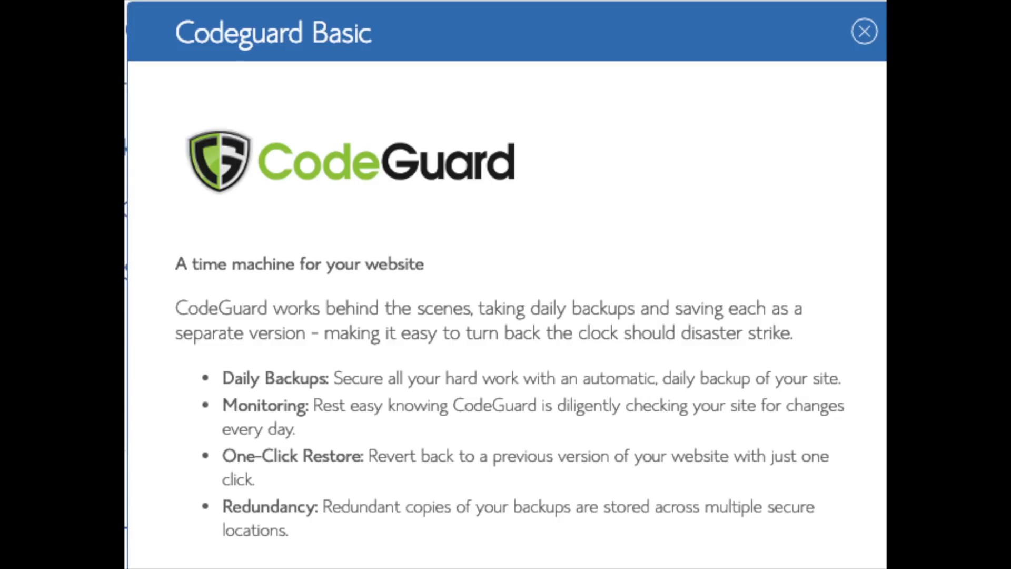
click(864, 31)
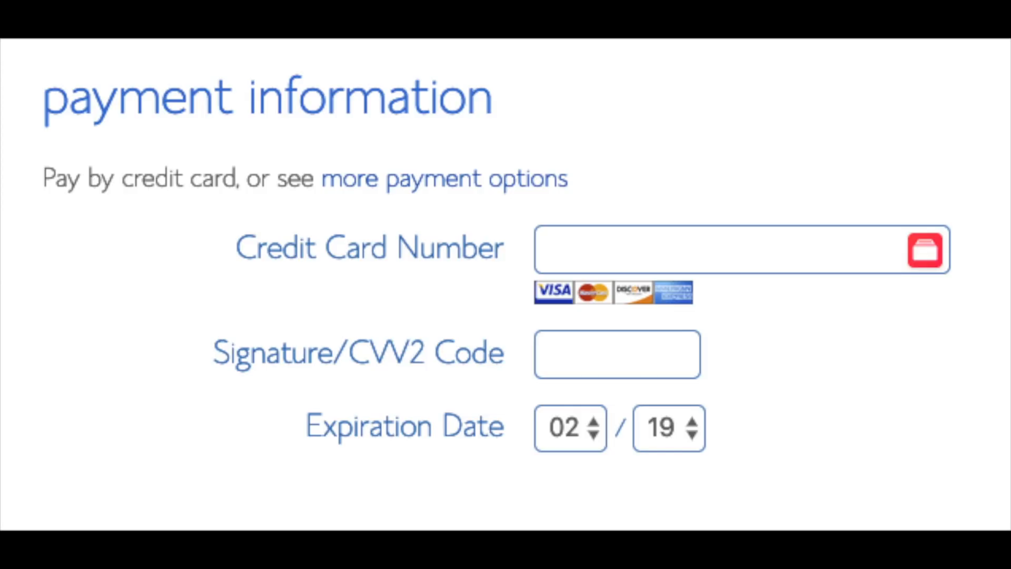
Step: Accept the Terms of Service and submit the Bluehost hosting order
scroll(down, 3)
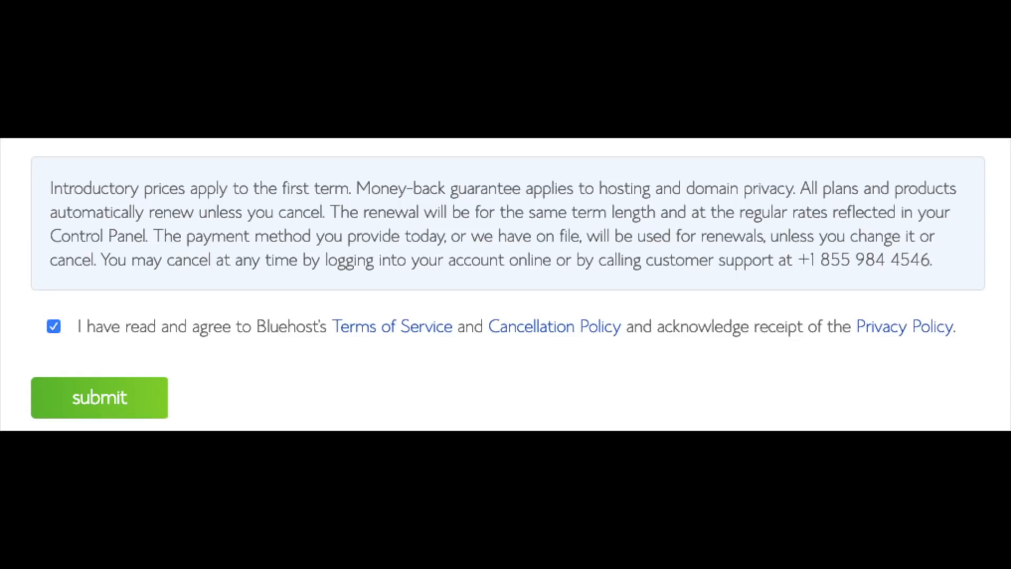
click(99, 396)
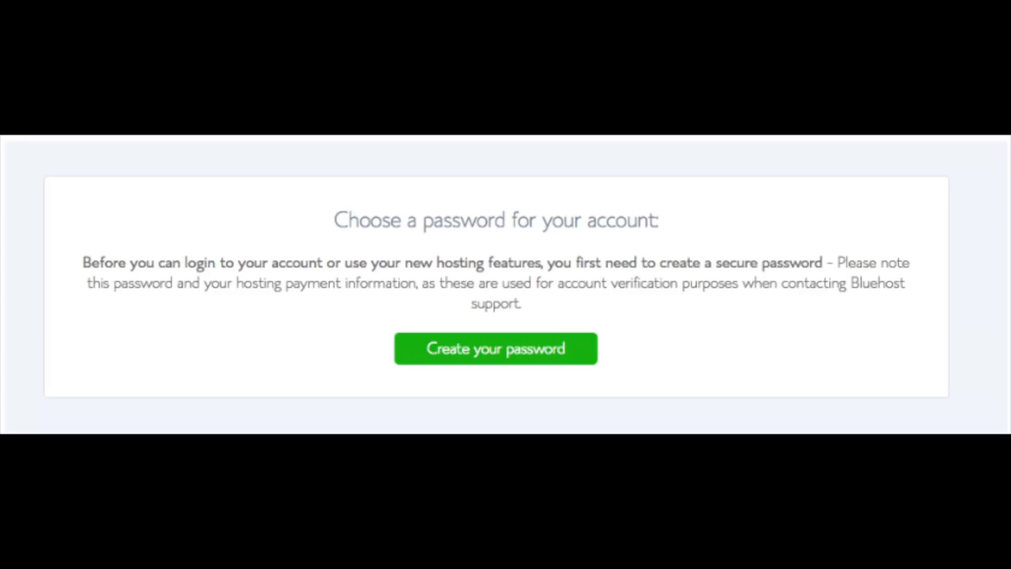
Step: Create and confirm the account password, agreeing to the privacy policy and terms
click(494, 348)
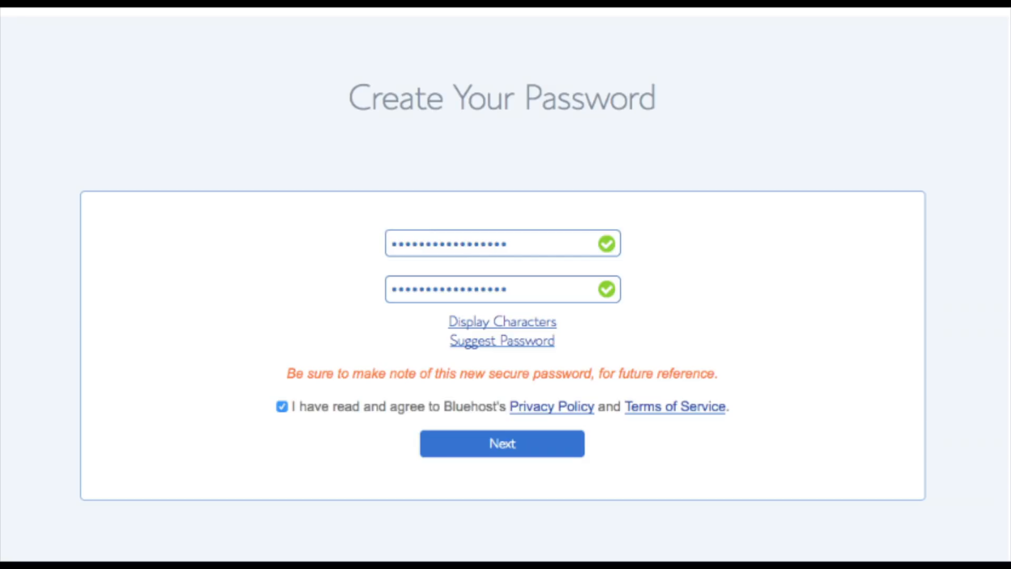
click(502, 443)
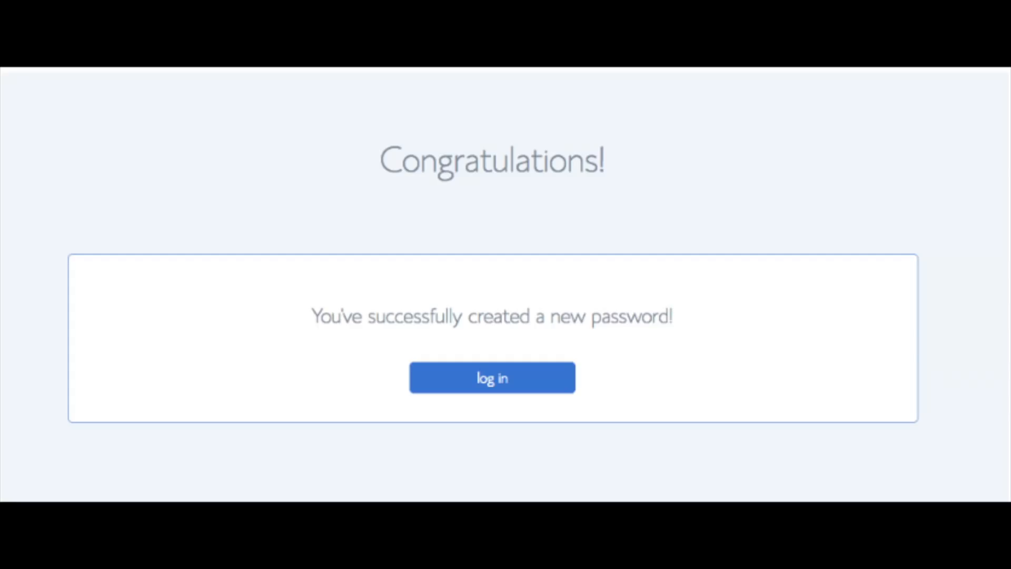
Step: Sign in to Bluehost with the new password to reach the All done! page
click(492, 377)
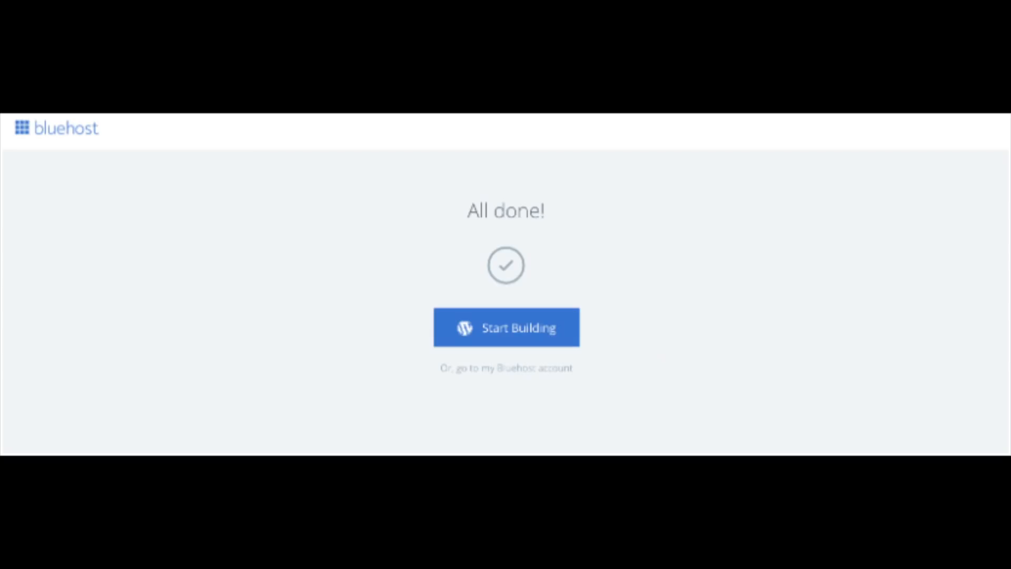
Step: Choose Start Building to open the WordPress admin welcome screen
click(507, 327)
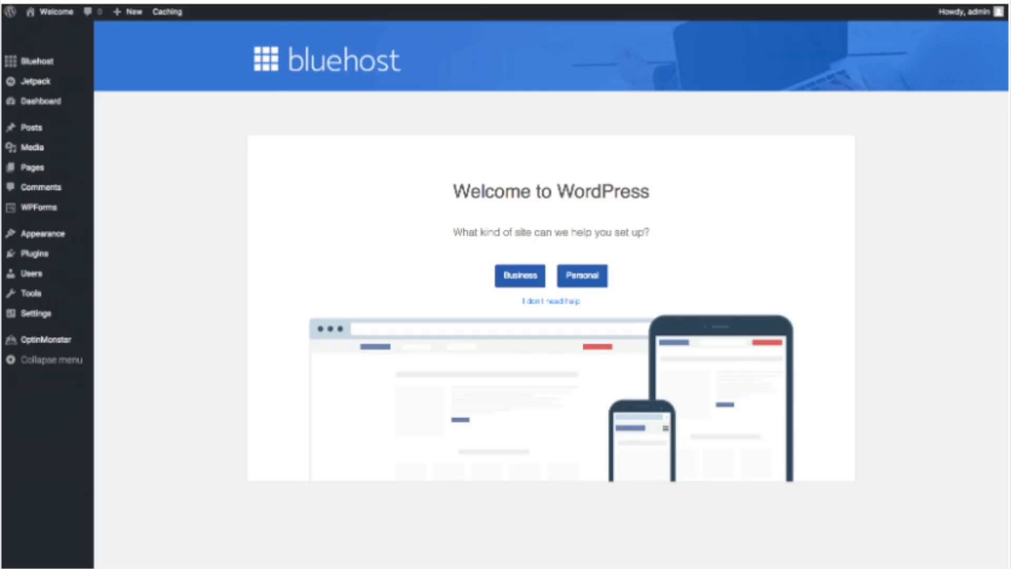
Step: Choose 'I don't need help' on the Welcome to WordPress screen
click(34, 61)
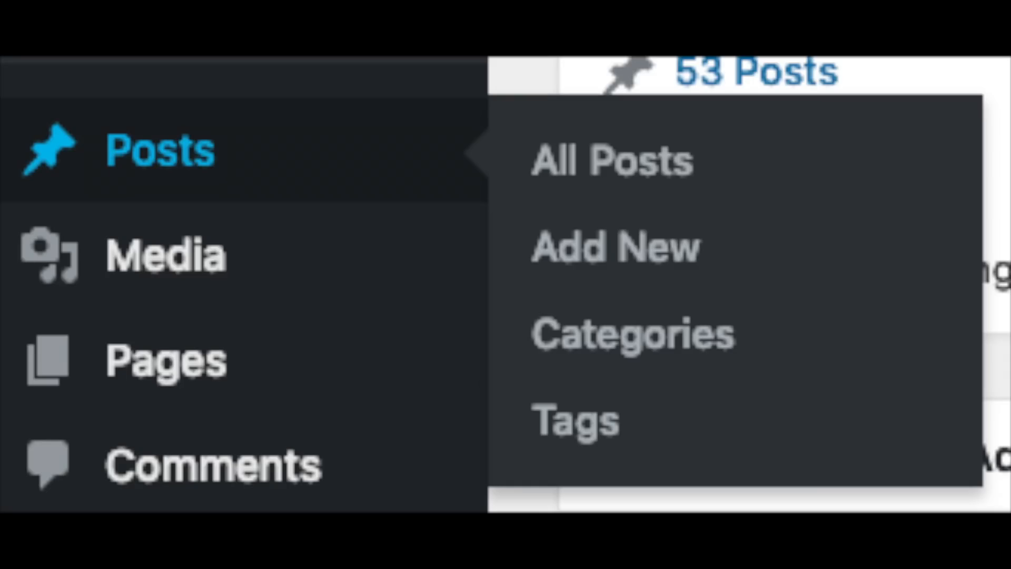
click(165, 358)
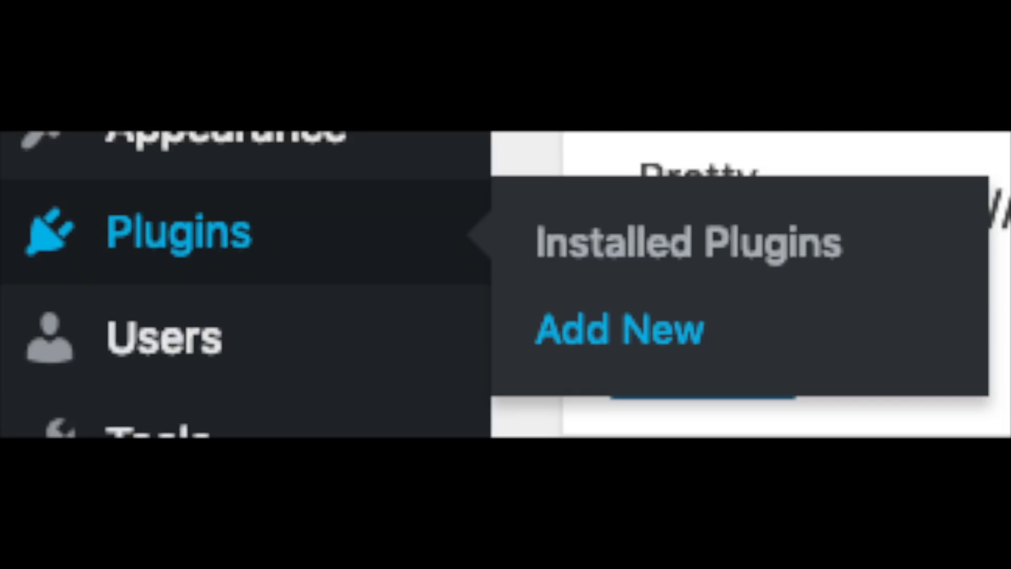
click(618, 329)
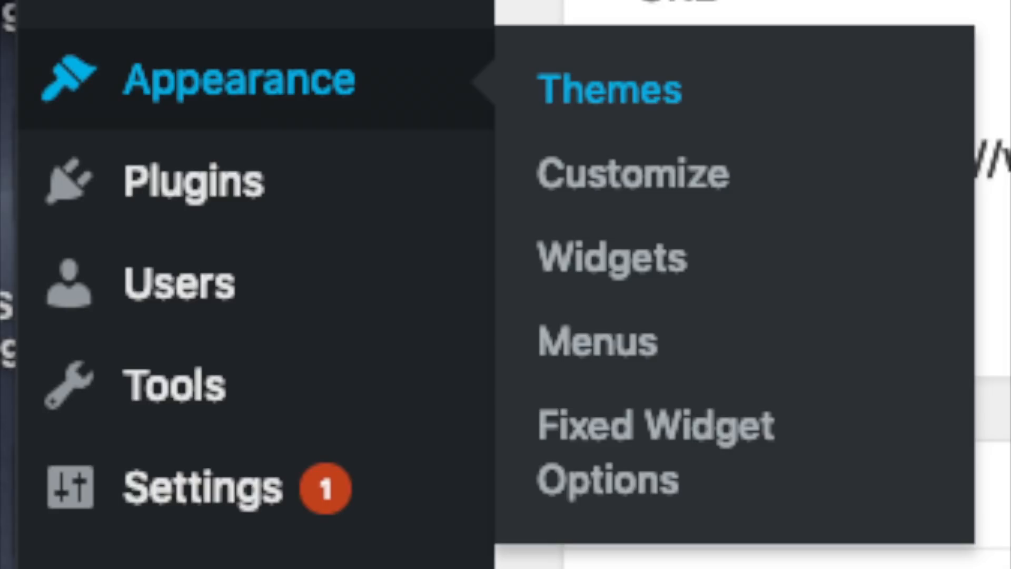
Step: Install the codepress corporate theme from Appearance > Themes > Add New
click(608, 89)
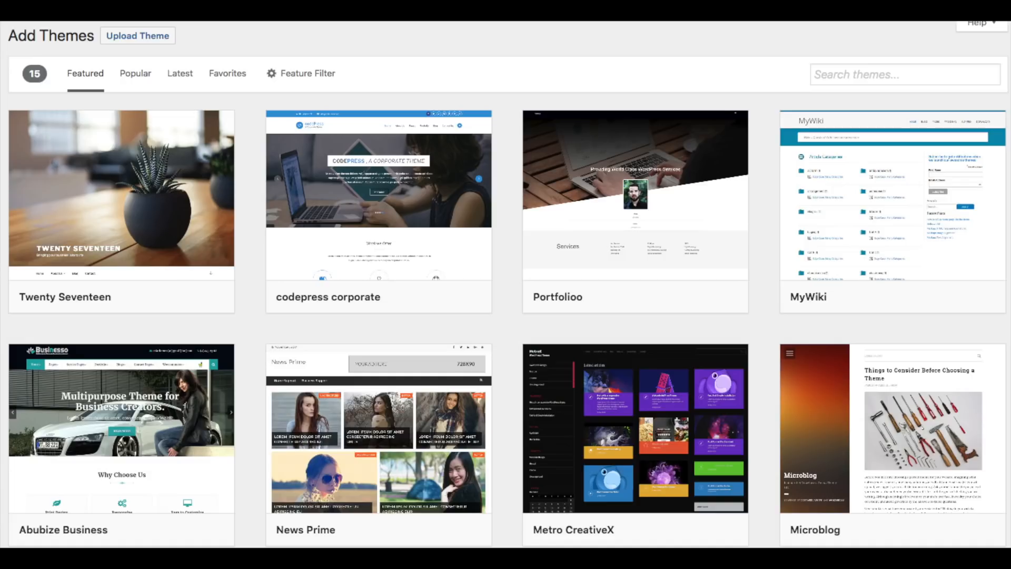
click(135, 66)
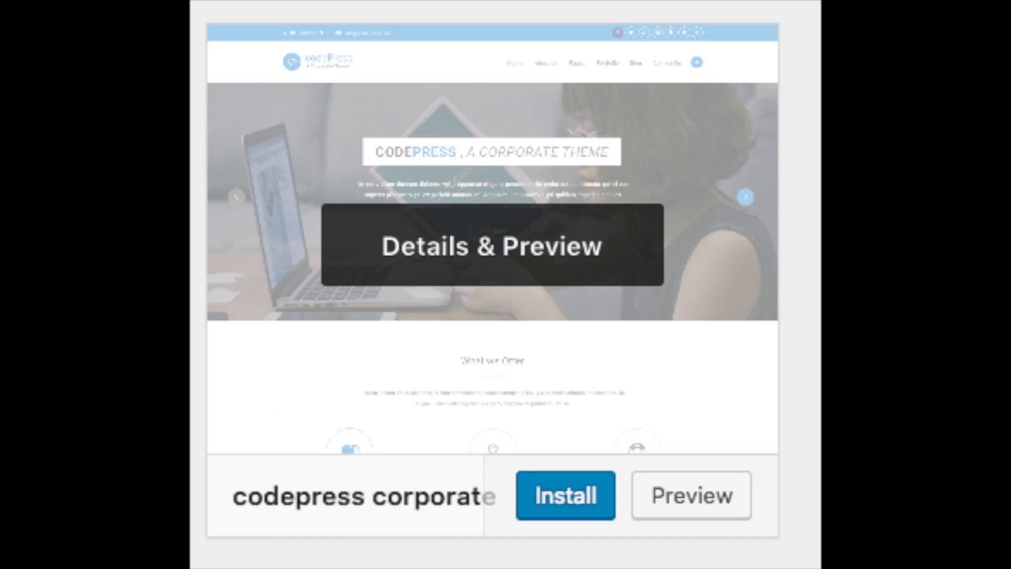
click(564, 495)
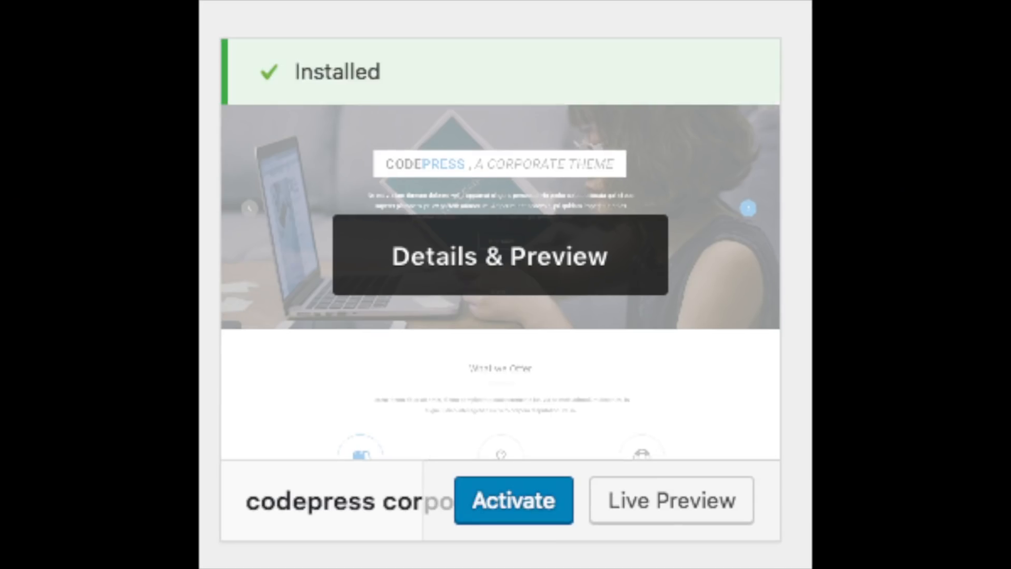